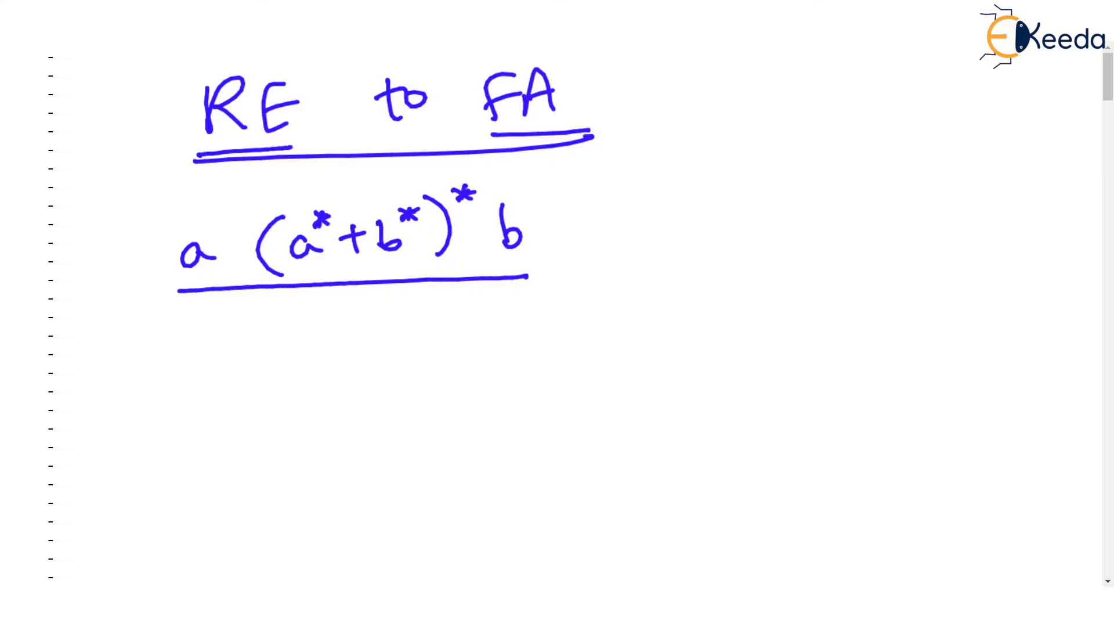
mouse_move(858, 200)
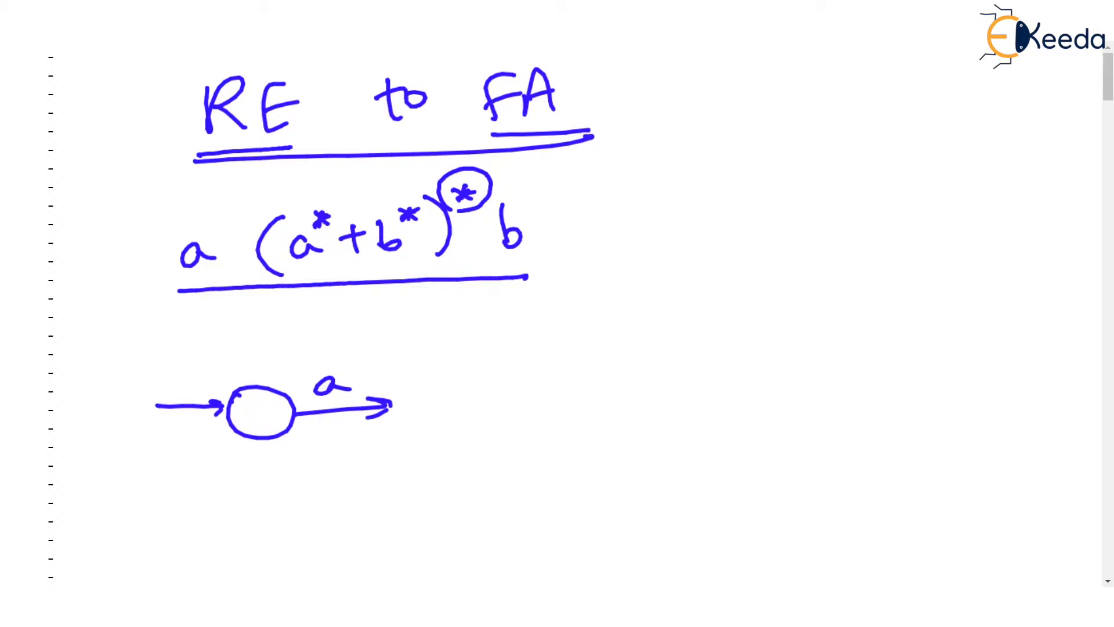
mouse_move(859, 200)
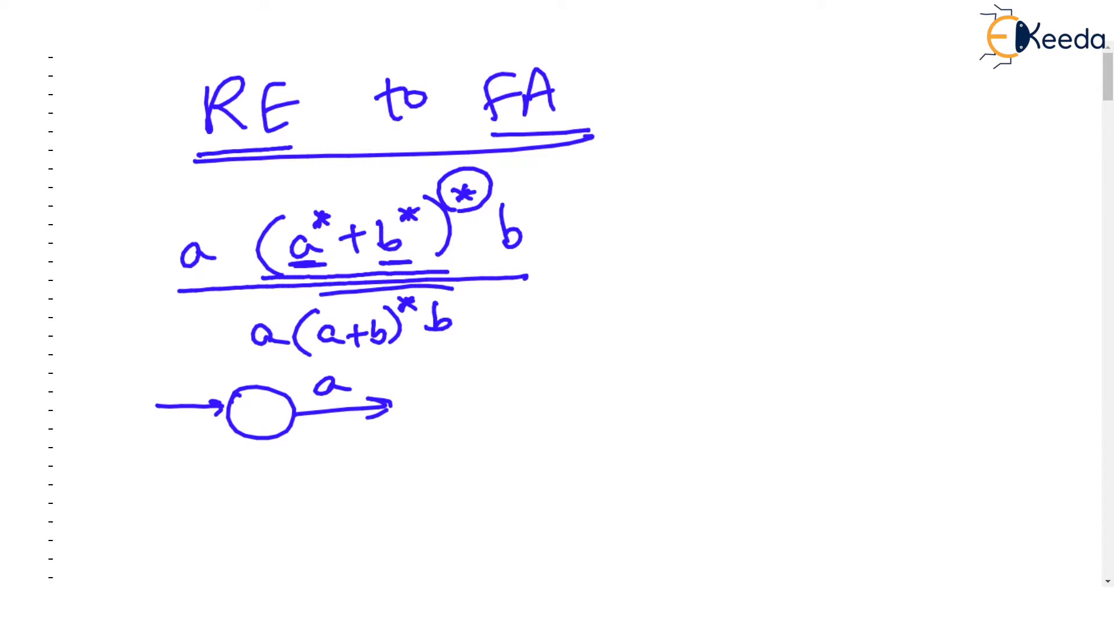
Step: Handwrite the regular expression (a*b*)*ab on a blank whiteboard page
left_click_drag(249, 334, 461, 320)
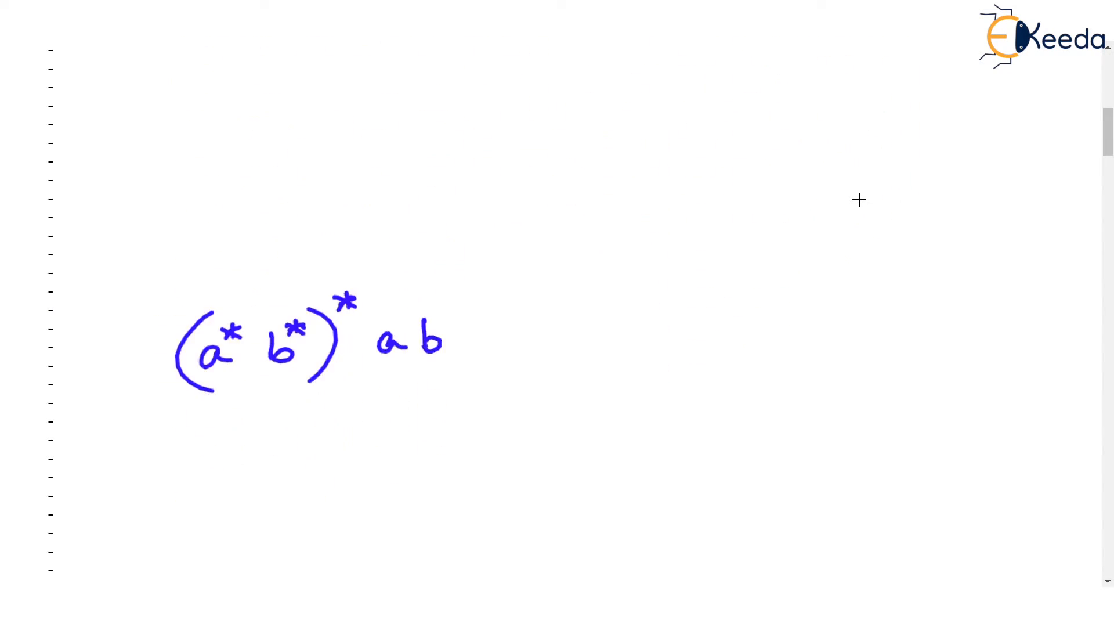
Step: Underline a*b* and ab, then draw a longer underline beneath the starred bracket
scroll("up", 3)
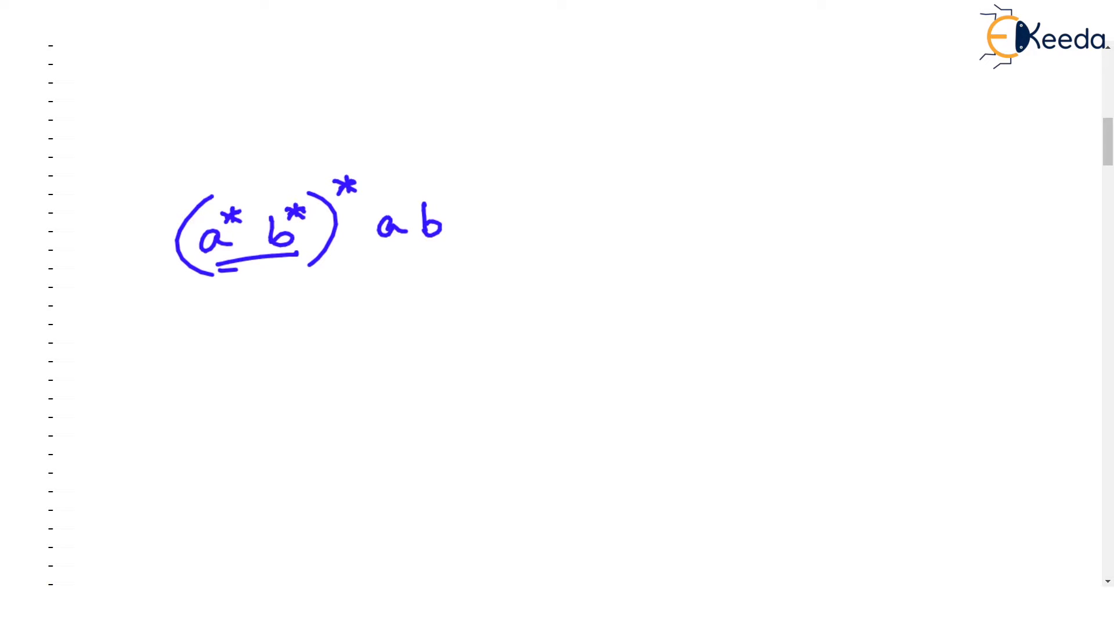
left_click_drag(376, 238, 437, 249)
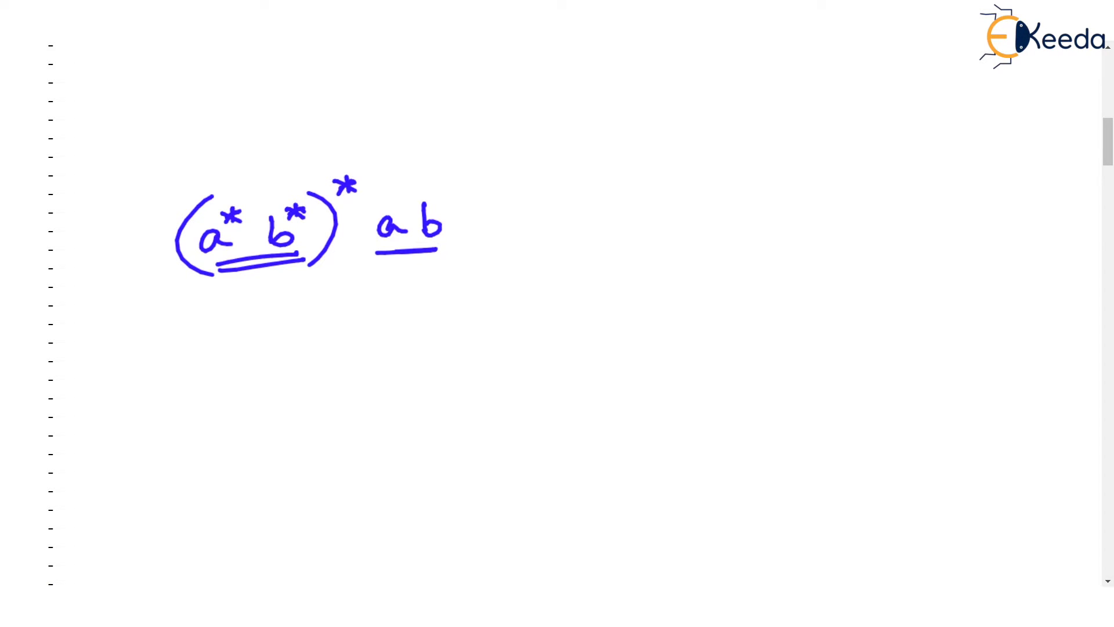
mouse_move(858, 200)
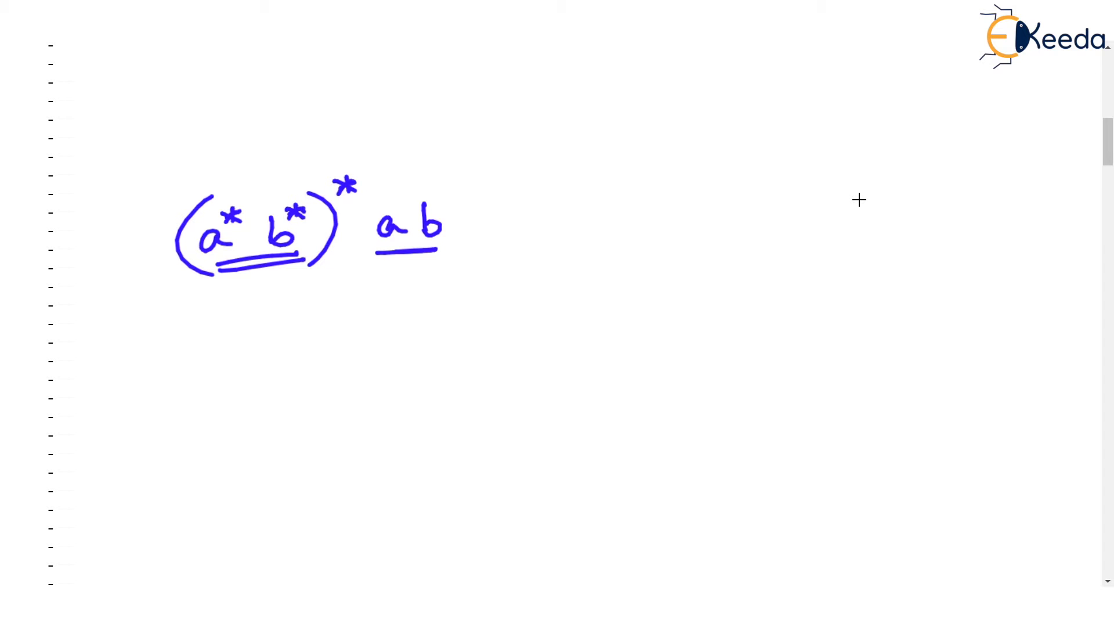
left_click_drag(174, 284, 339, 277)
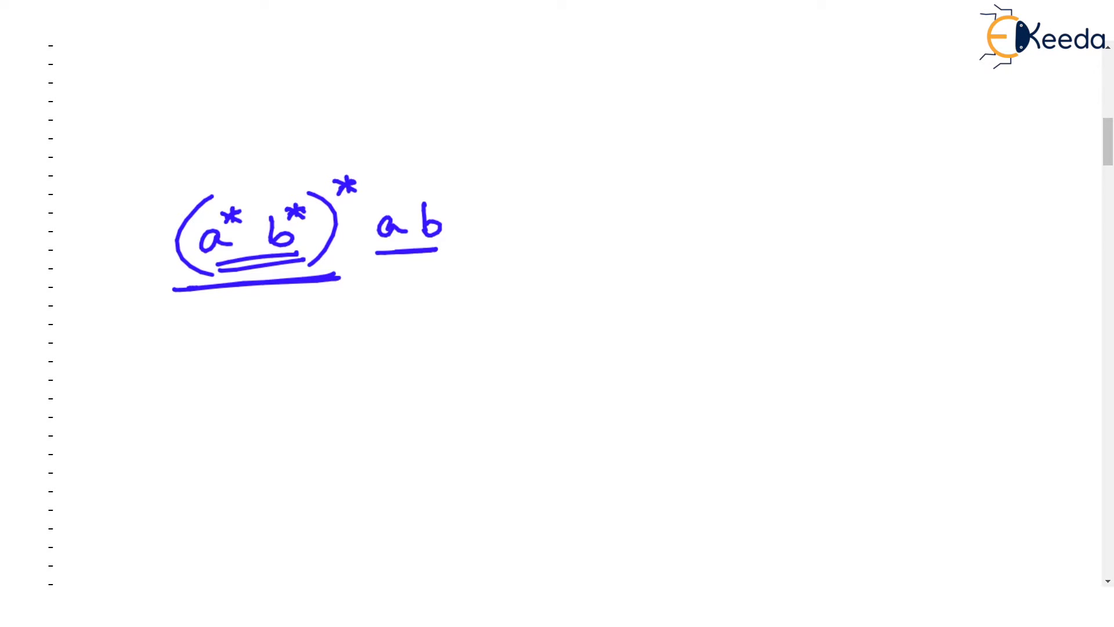
mouse_move(858, 200)
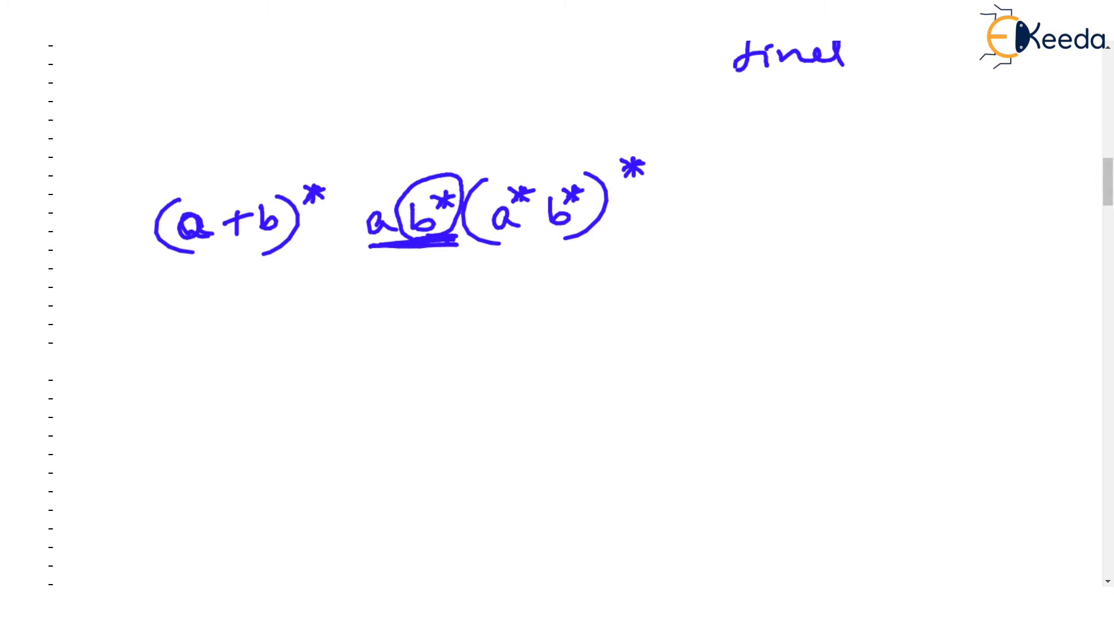
Step: Underline the (a+b)* and (a*b*)* parts of the expression with the pen
left_click_drag(170, 266, 277, 266)
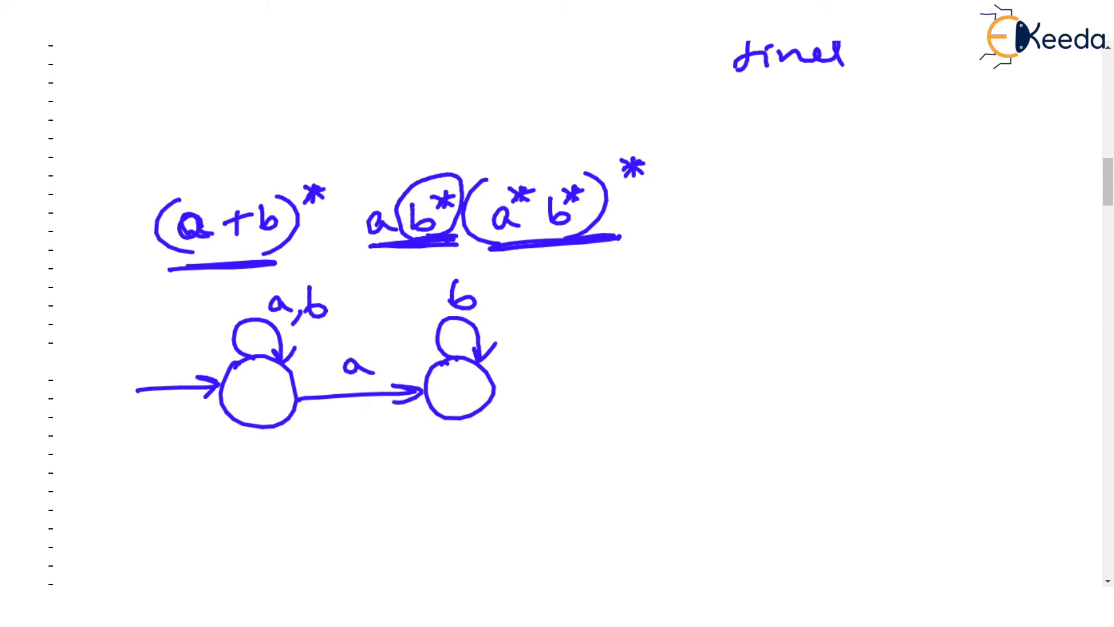
mouse_move(858, 199)
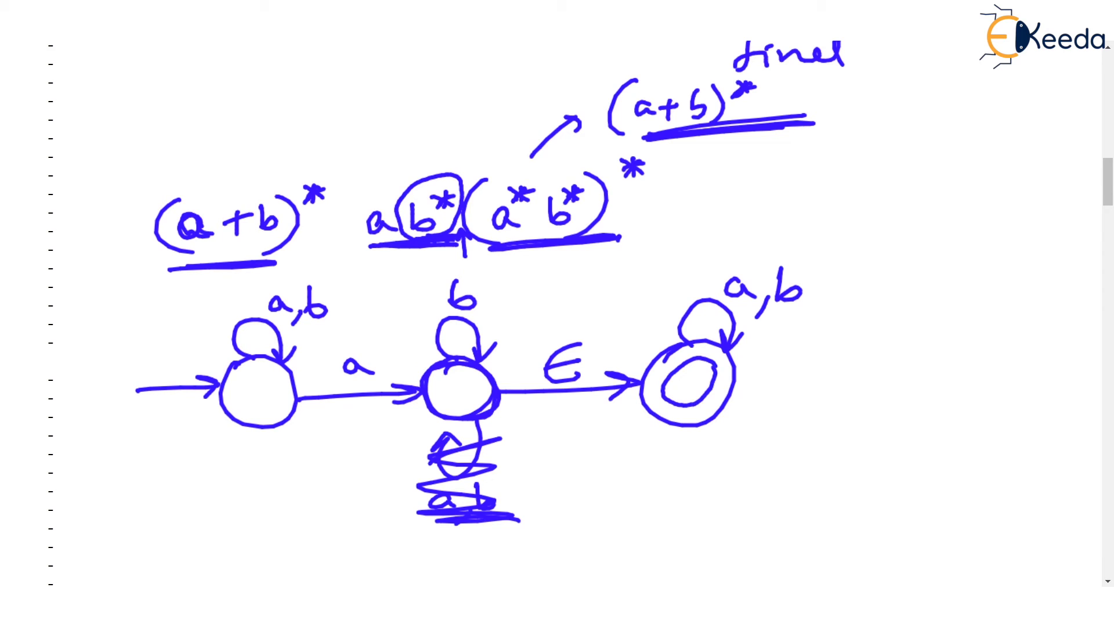
mouse_move(858, 199)
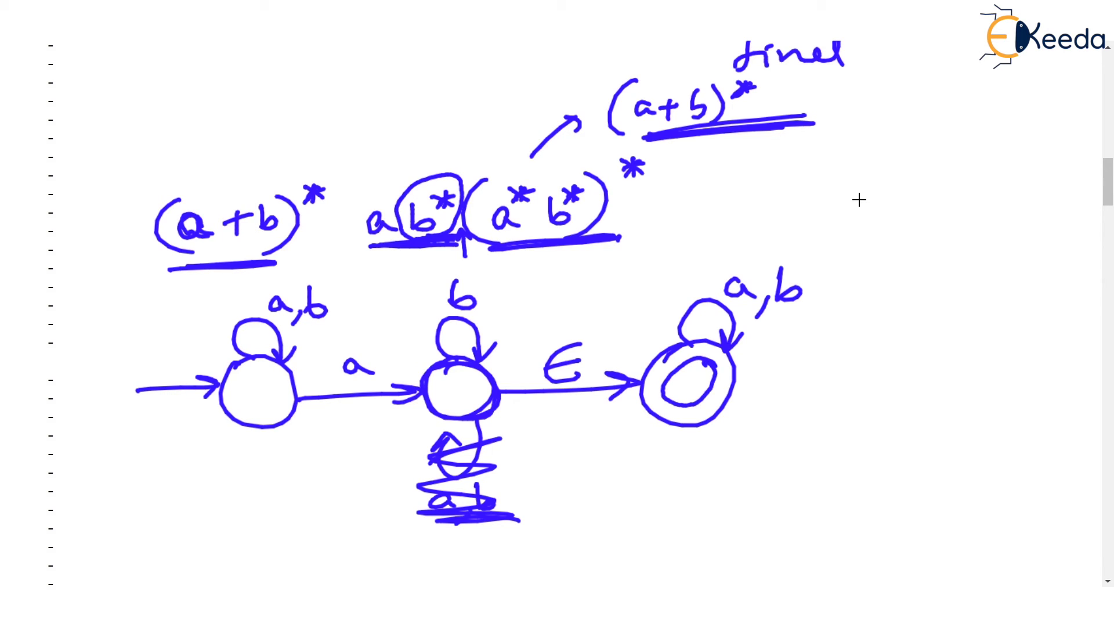